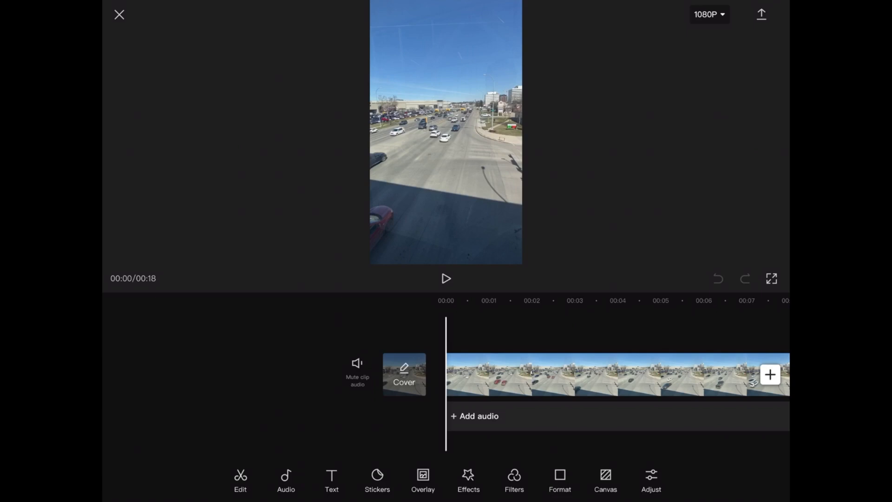
Peek at the canvas settings, then preview the 5.8" phone aspect ratio on the project frame
left_click(605, 480)
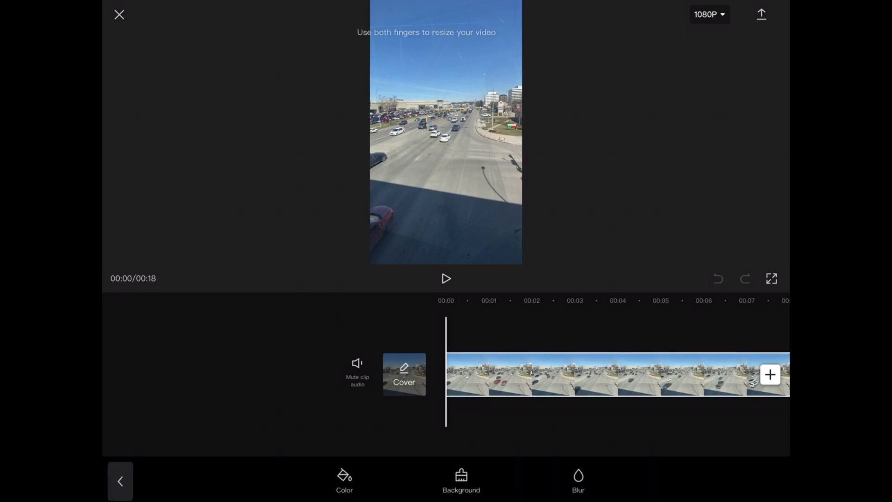
left_click(461, 480)
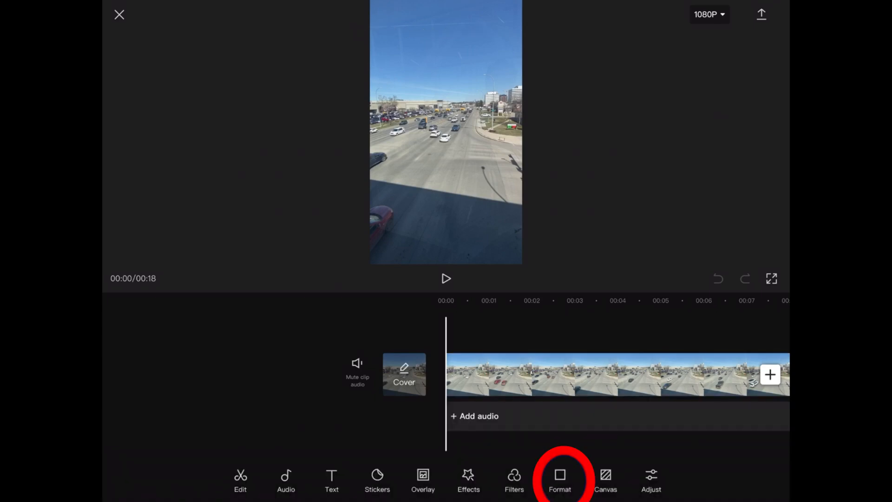
left_click(559, 478)
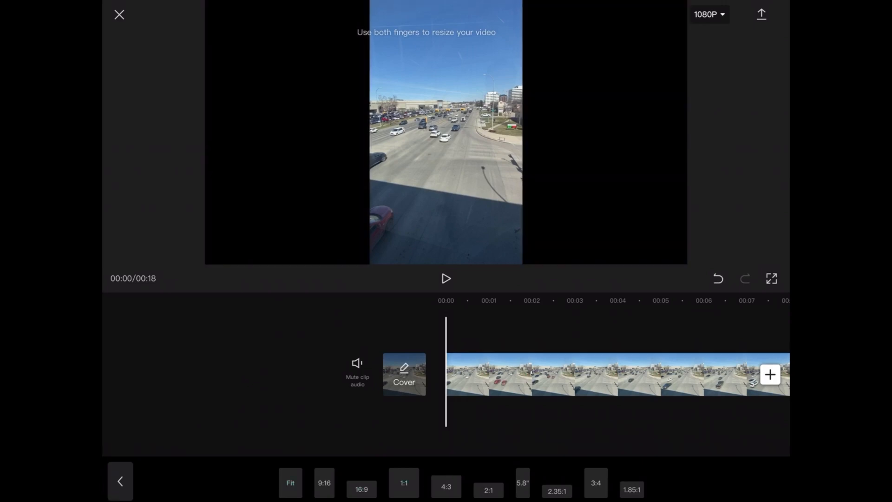
left_click(403, 482)
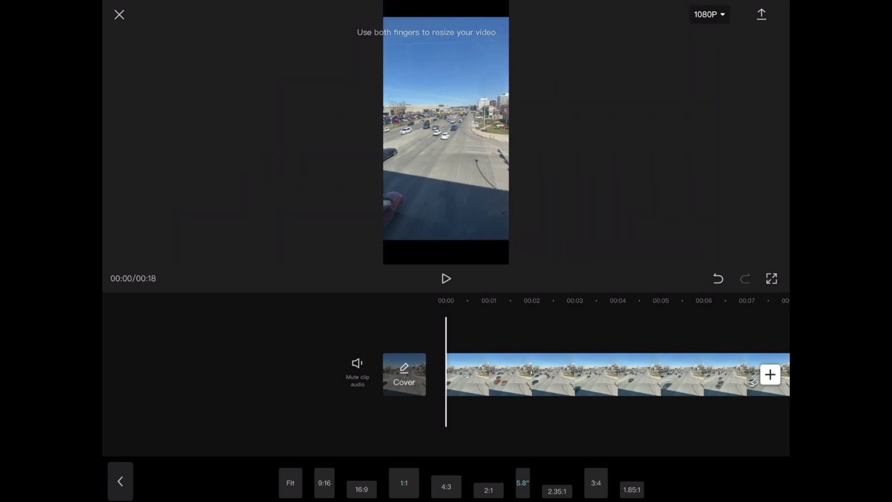
Preview the 2.35:1 and 1.85:1 ratios, then return to the Format choices to pick 16:9
left_click(556, 485)
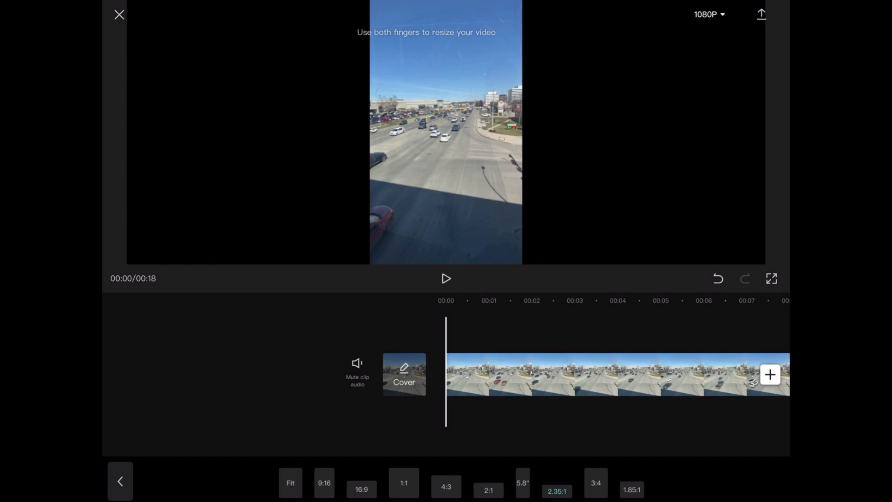
left_click(595, 485)
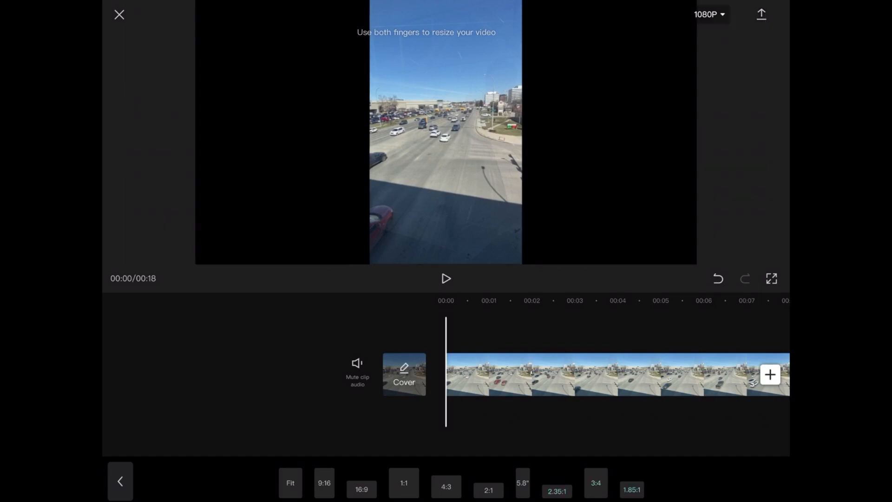
left_click(631, 489)
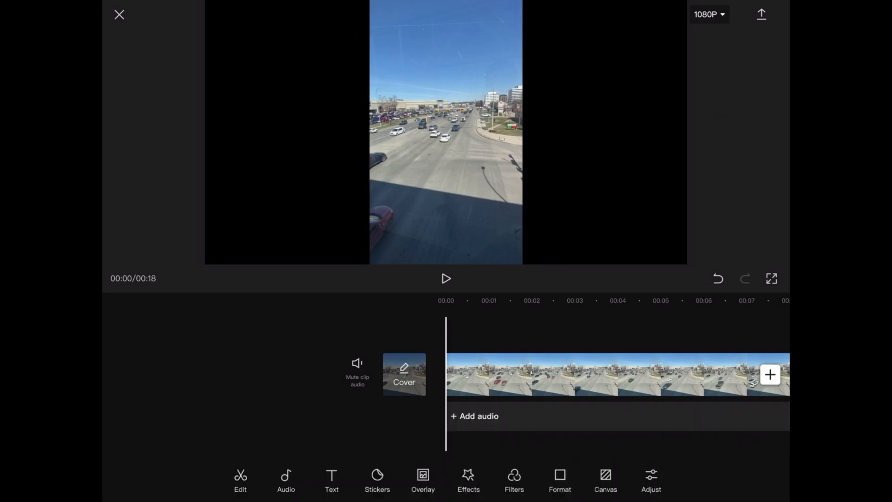
left_click(605, 479)
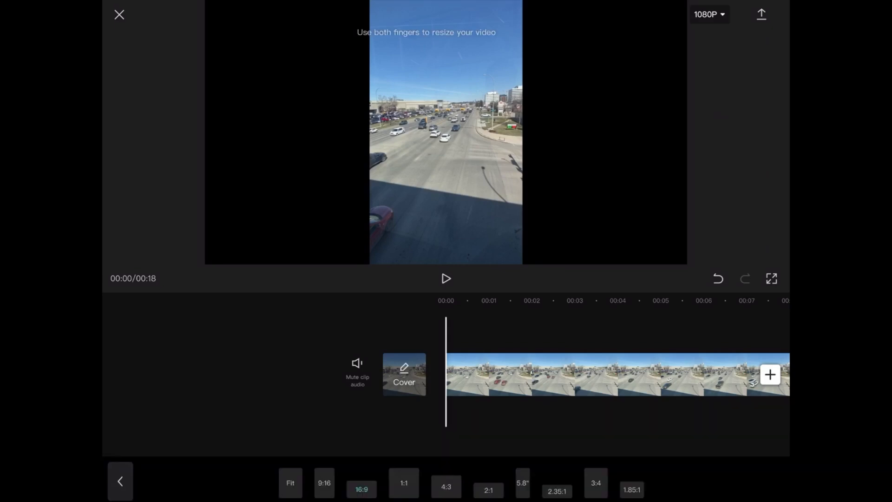